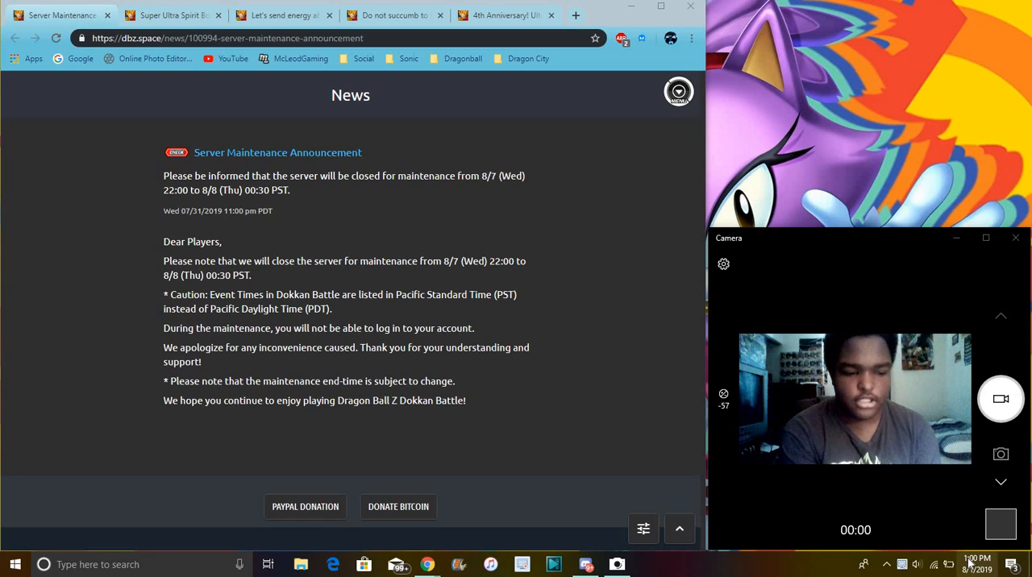
Check the date, then switch to the Spirit Bomb challenge article and read down through it.
{"action": "left_click", "coordinate": [977, 565]}
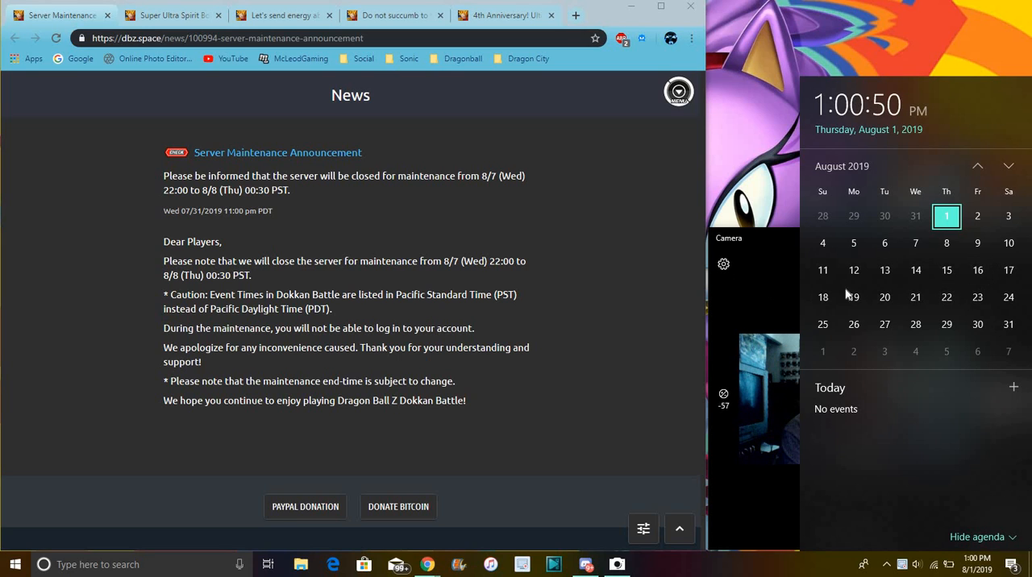
{"action": "mouse_move", "coordinate": [854, 297]}
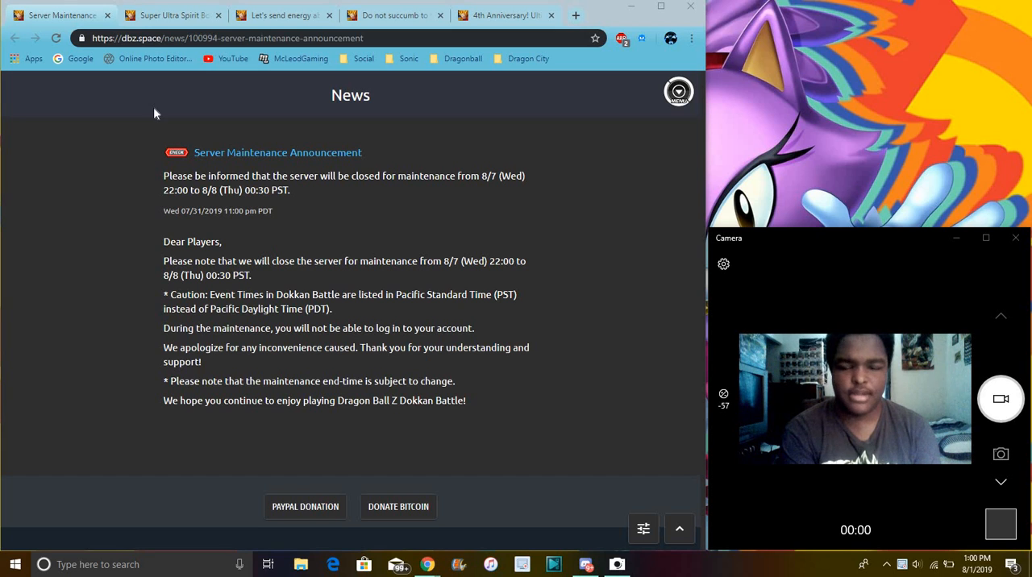
{"action": "mouse_move", "coordinate": [65, 89]}
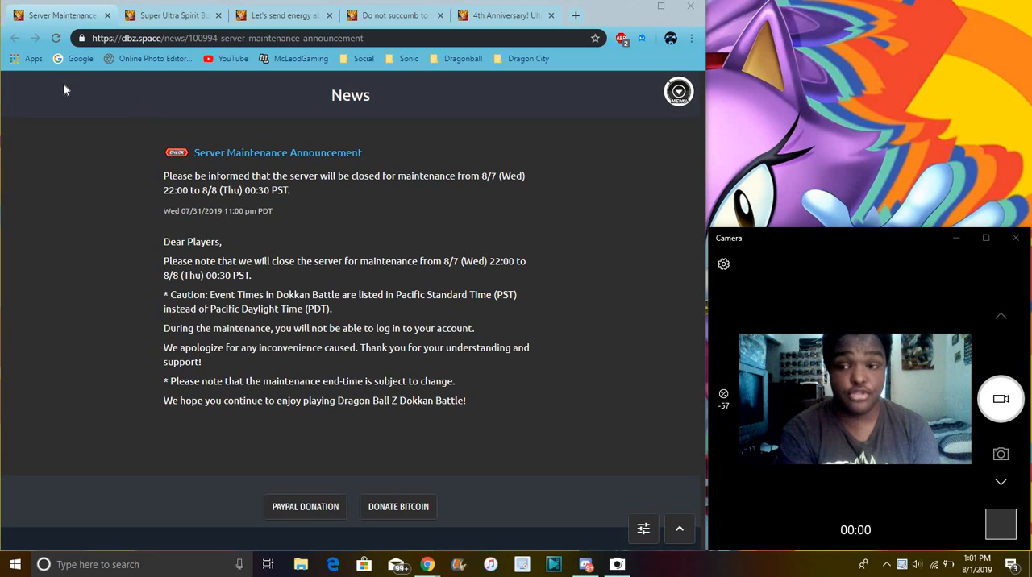
{"action": "left_click", "coordinate": [170, 15]}
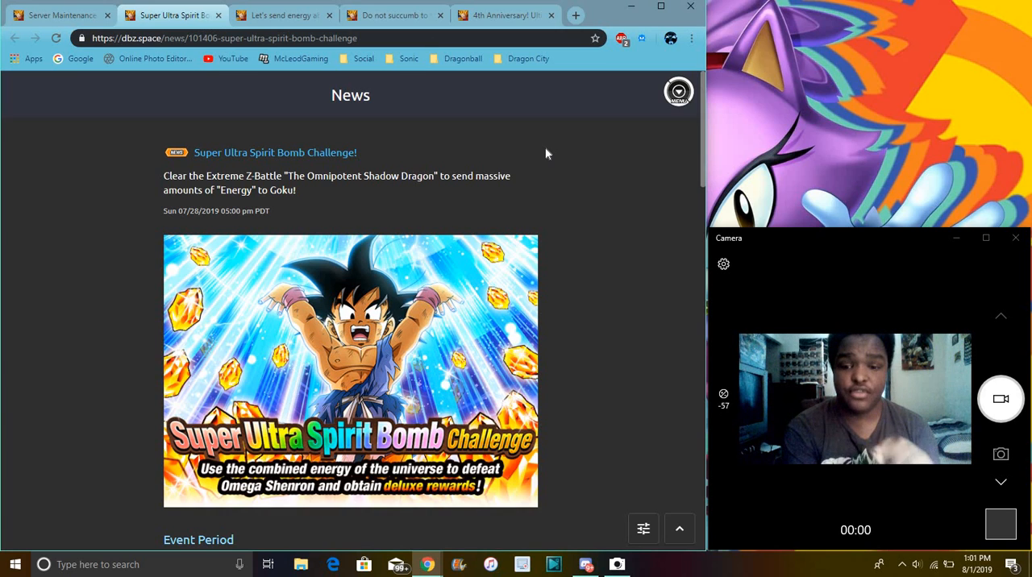
{"action": "mouse_move", "coordinate": [379, 257]}
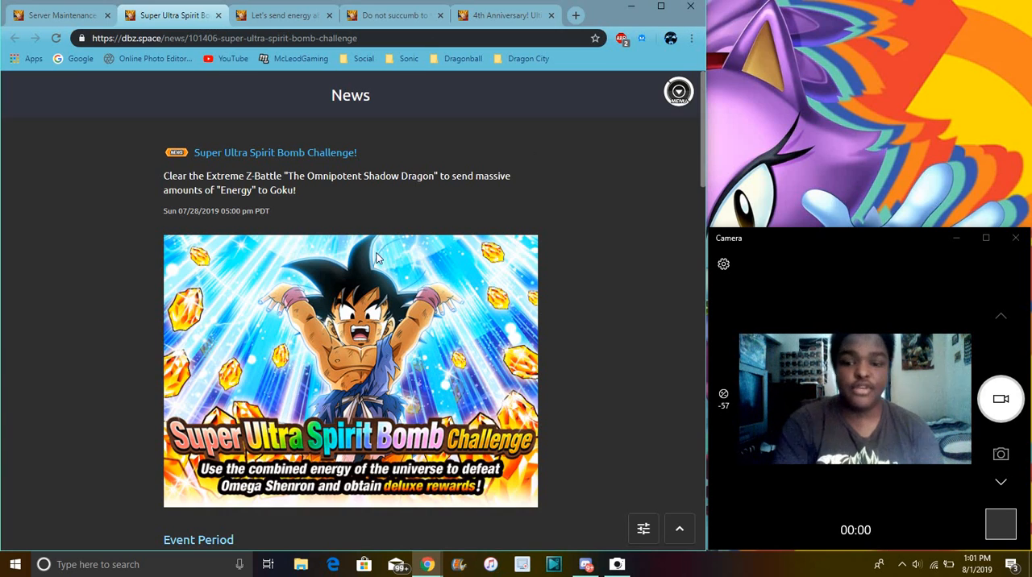
{"action": "scroll", "scroll_direction": "down", "scroll_amount": 3}
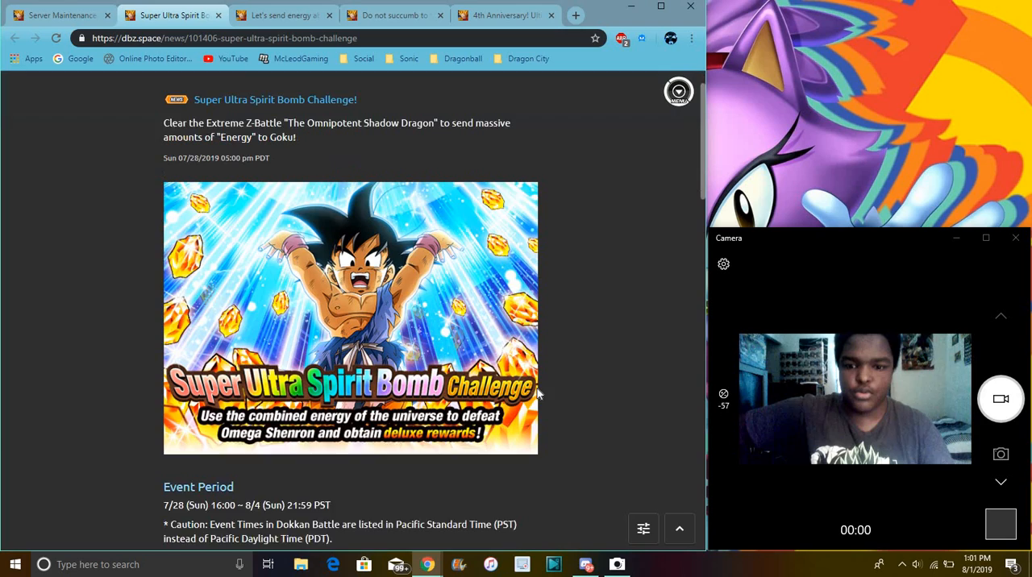
{"action": "scroll", "scroll_direction": "down", "scroll_amount": 3}
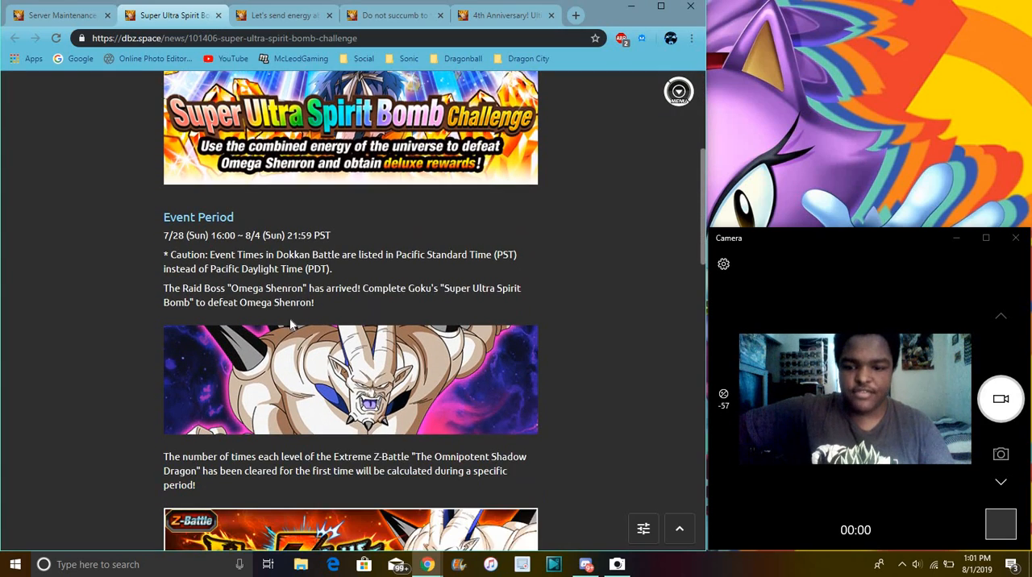
{"action": "scroll", "scroll_direction": "down", "scroll_amount": 3}
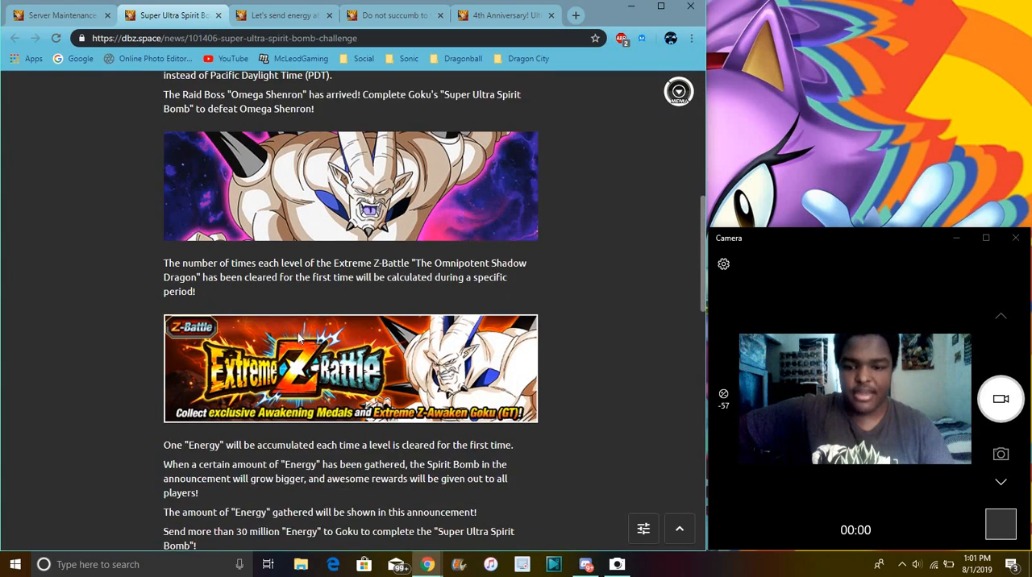
{"action": "scroll", "scroll_direction": "down", "scroll_amount": 3}
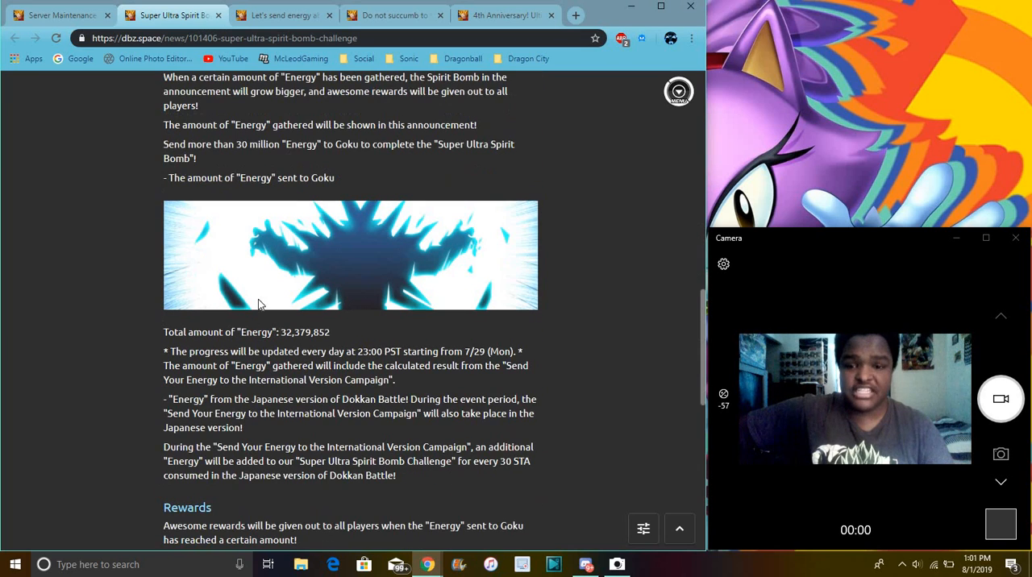
{"action": "mouse_move", "coordinate": [397, 242]}
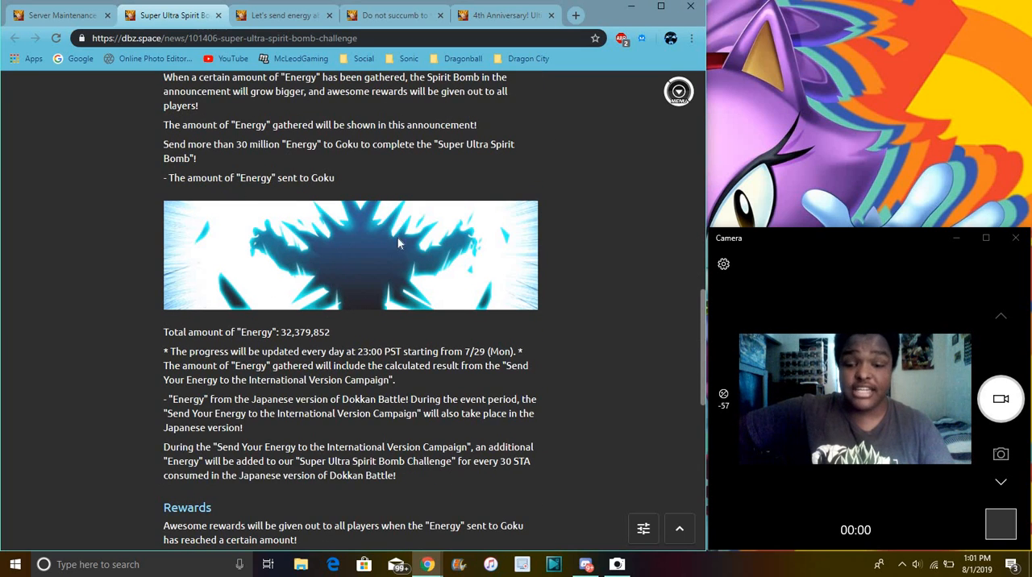
{"action": "mouse_move", "coordinate": [558, 147]}
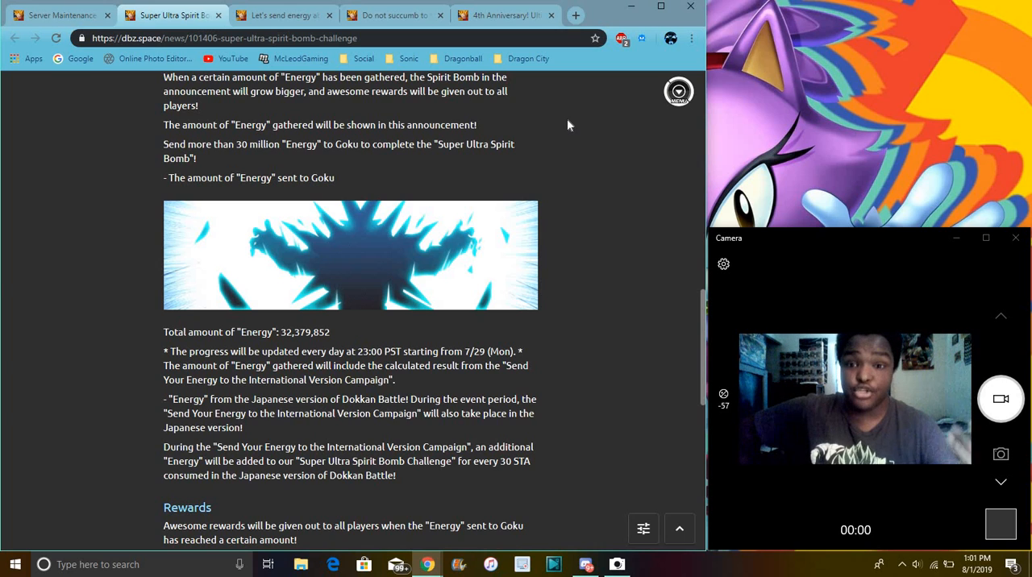
{"action": "mouse_move", "coordinate": [229, 235]}
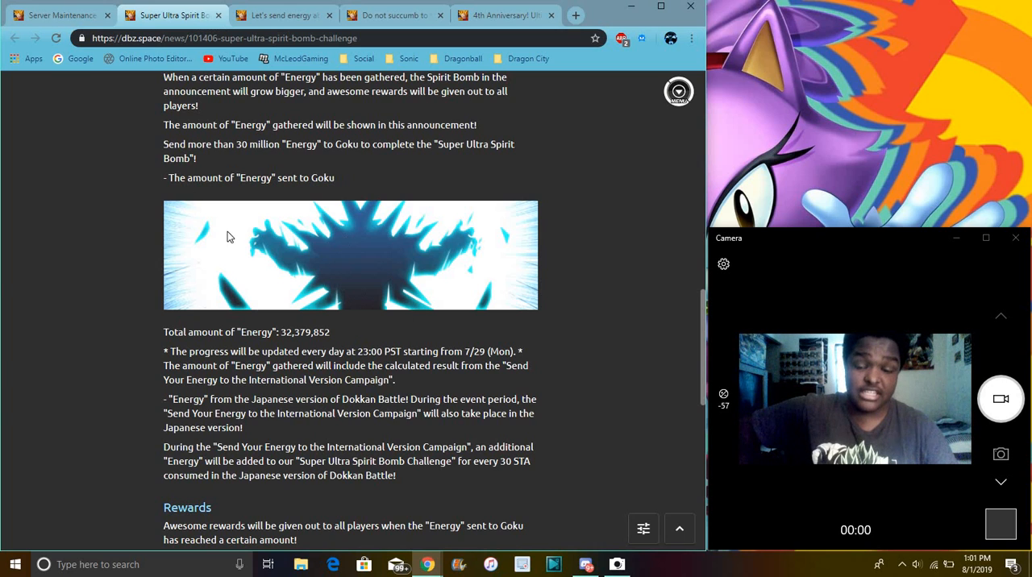
{"action": "mouse_move", "coordinate": [256, 249]}
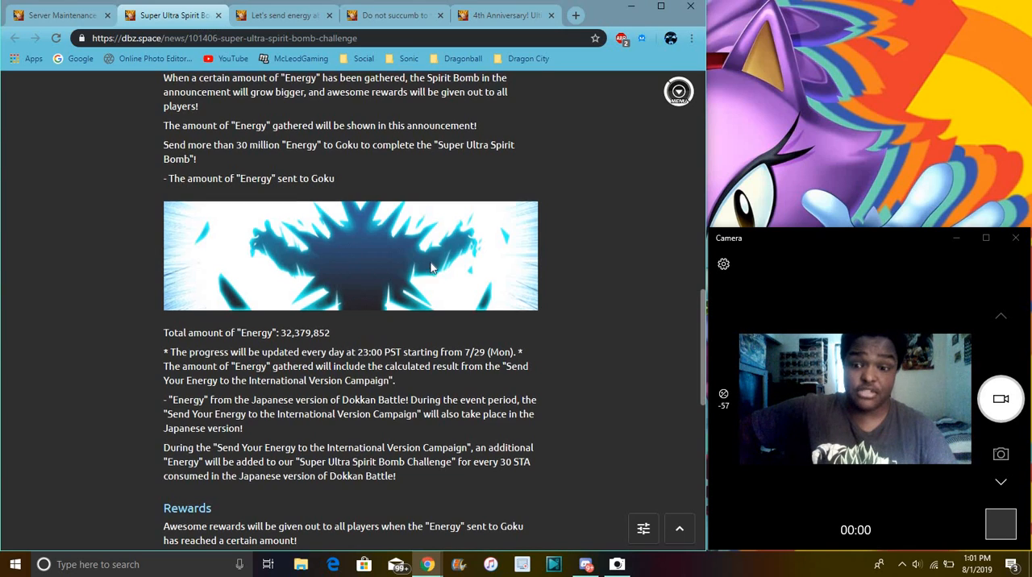
Continue scrolling the Spirit Bomb article down to its Rewards chart and closing notes.
{"action": "scroll", "scroll_direction": "down", "scroll_amount": 3}
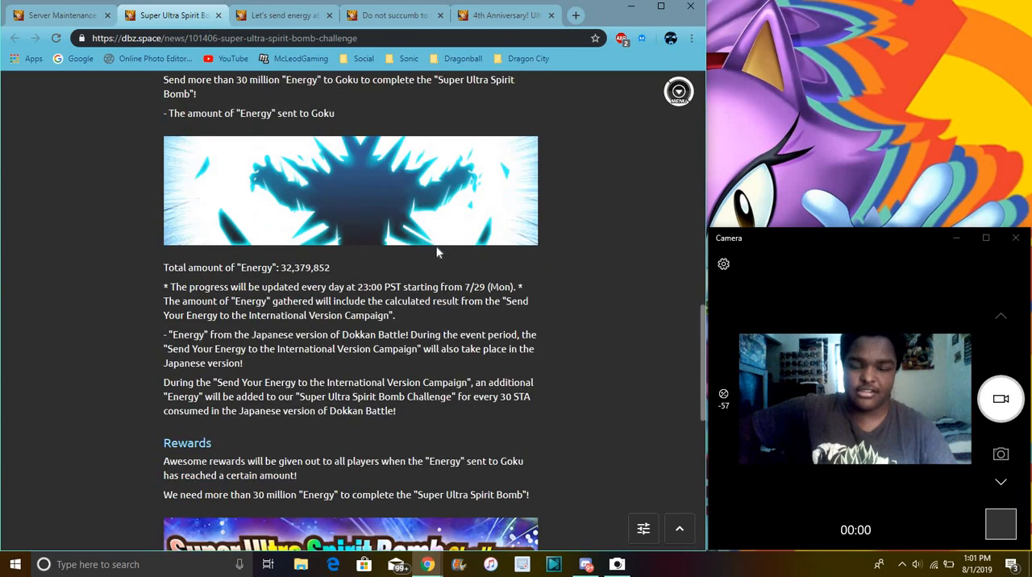
{"action": "scroll", "scroll_direction": "down", "scroll_amount": 3}
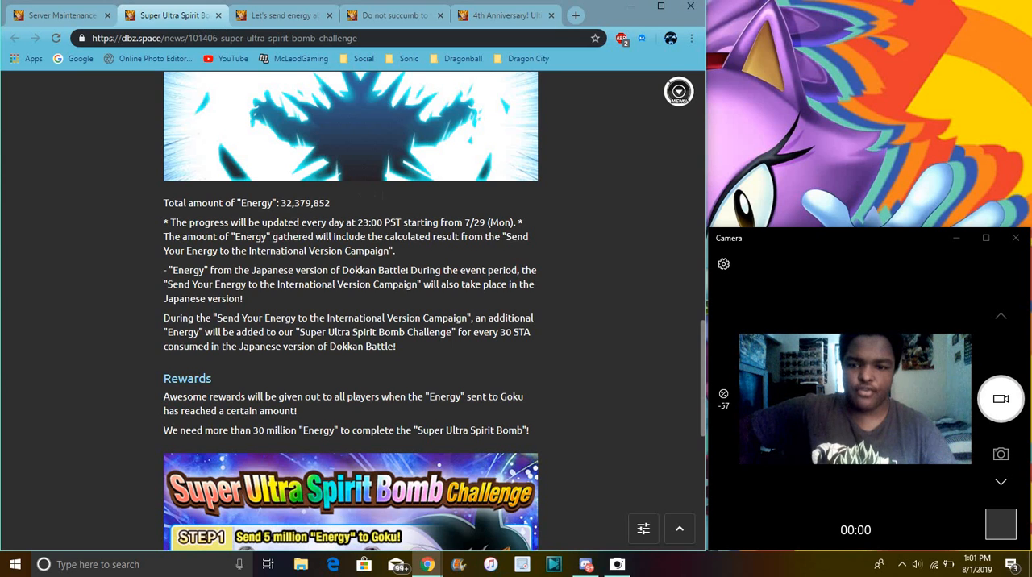
{"action": "scroll", "scroll_direction": "down", "scroll_amount": 3}
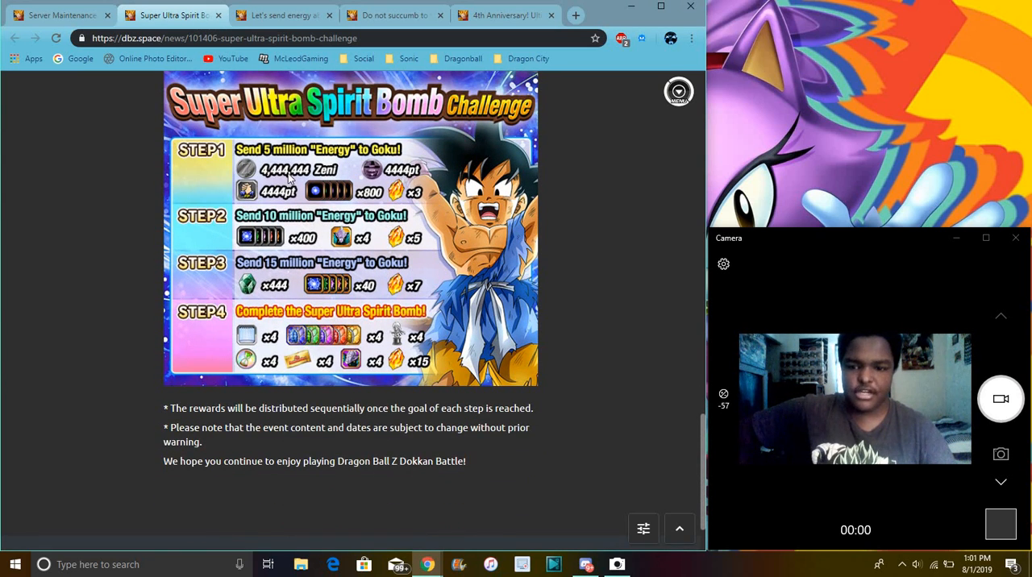
{"action": "mouse_move", "coordinate": [331, 218]}
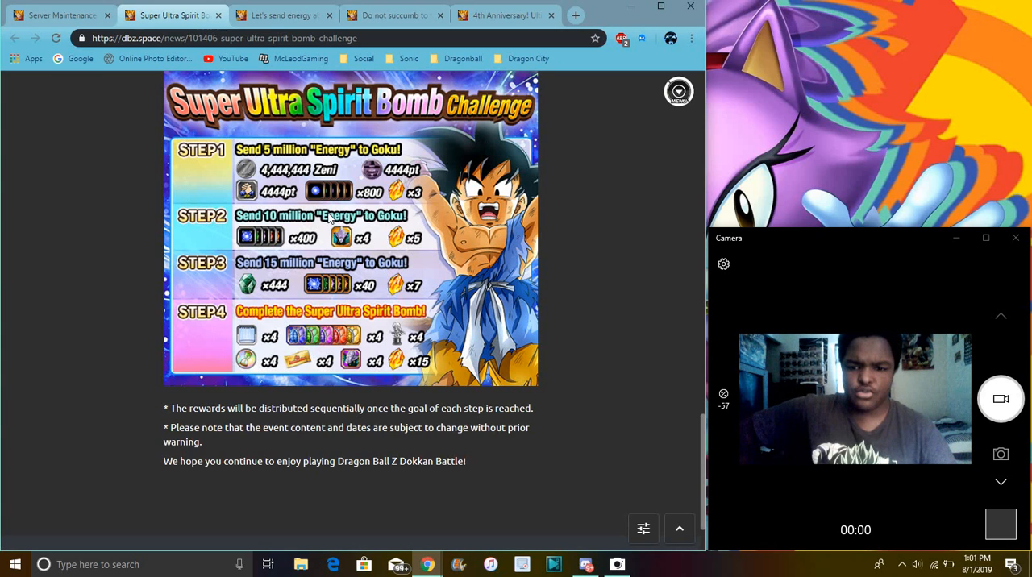
{"action": "mouse_move", "coordinate": [323, 280]}
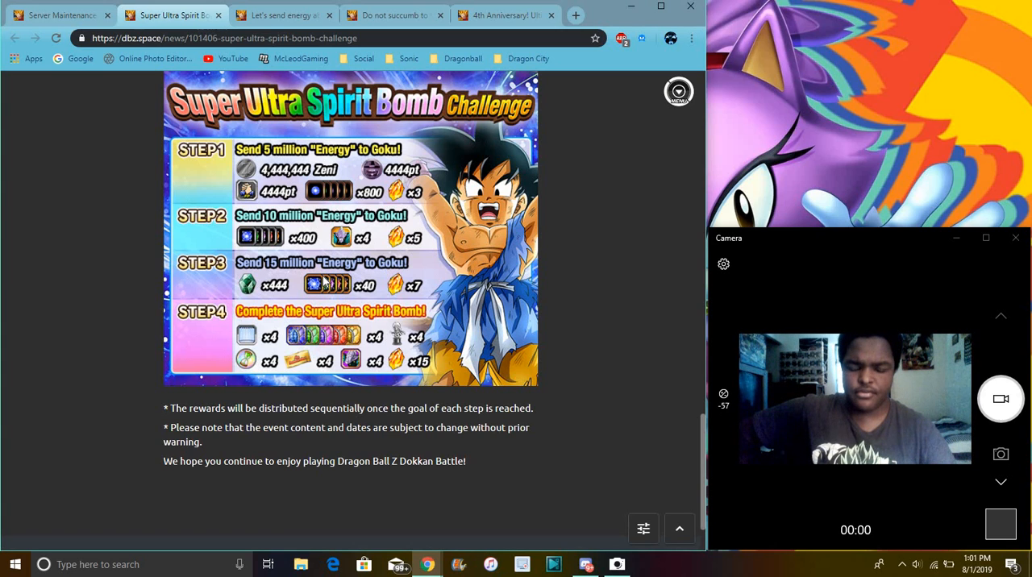
{"action": "mouse_move", "coordinate": [316, 232]}
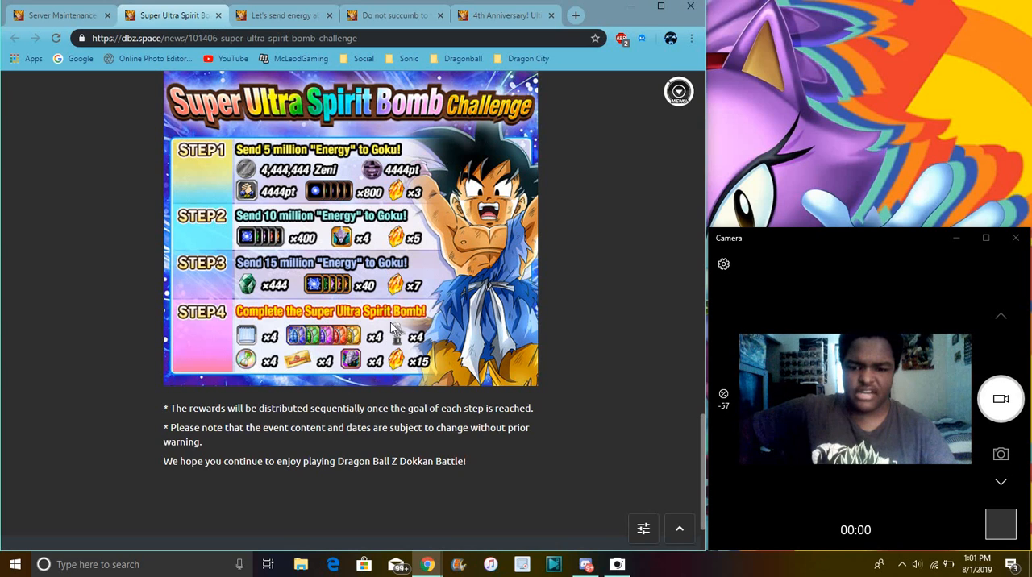
{"action": "mouse_move", "coordinate": [348, 190]}
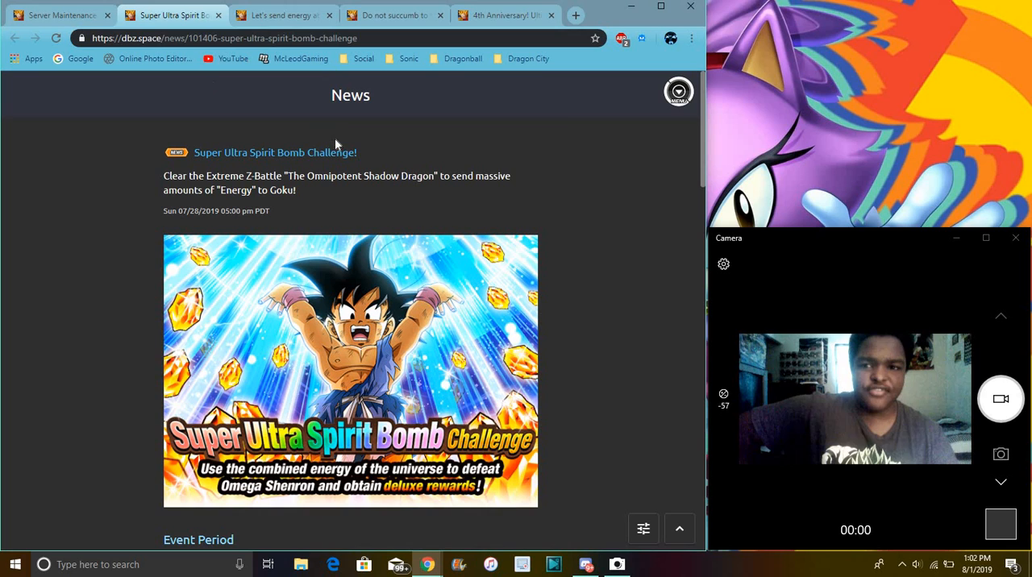
{"action": "mouse_move", "coordinate": [561, 126]}
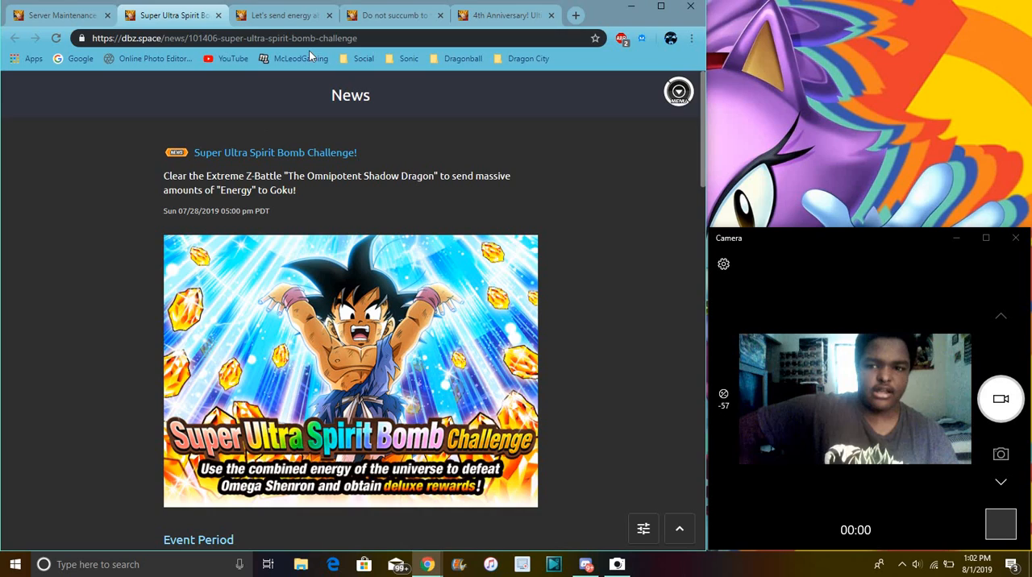
{"action": "mouse_move", "coordinate": [282, 16]}
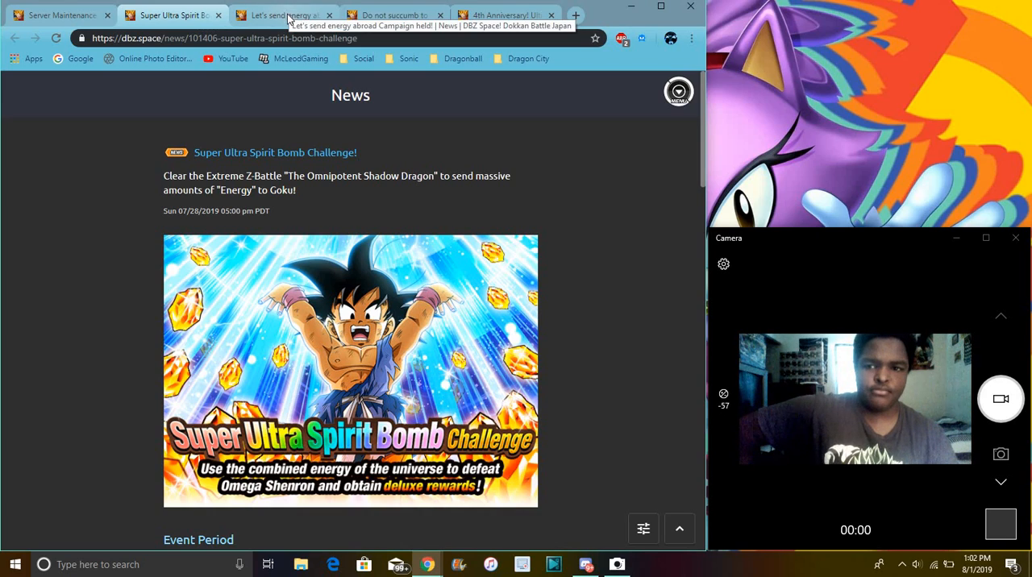
Review the energy abroad campaign article, the Spirit Bomb article, and the summer vacation campaign article.
{"action": "left_click", "coordinate": [282, 15]}
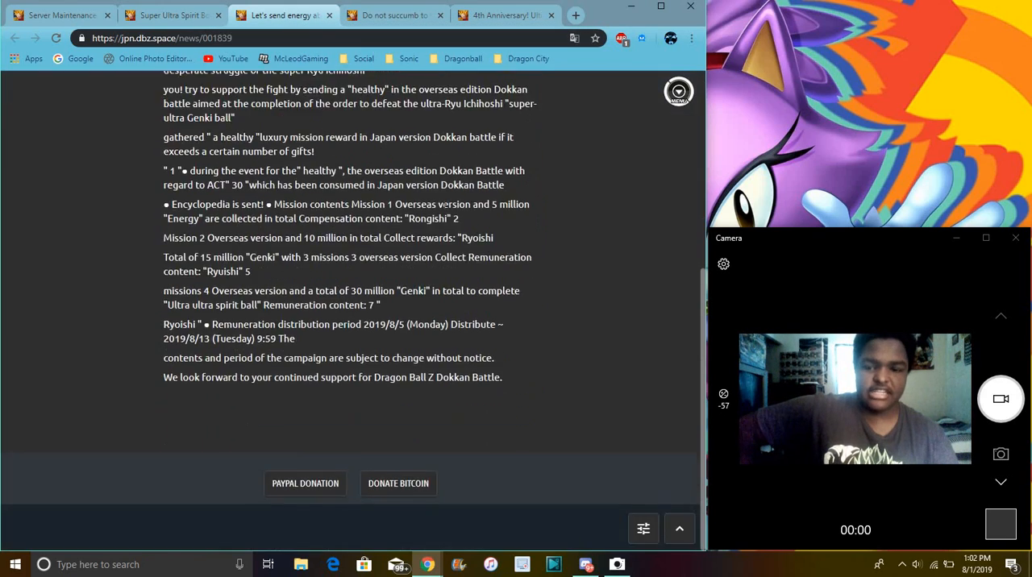
{"action": "scroll", "scroll_direction": "up", "scroll_amount": 3}
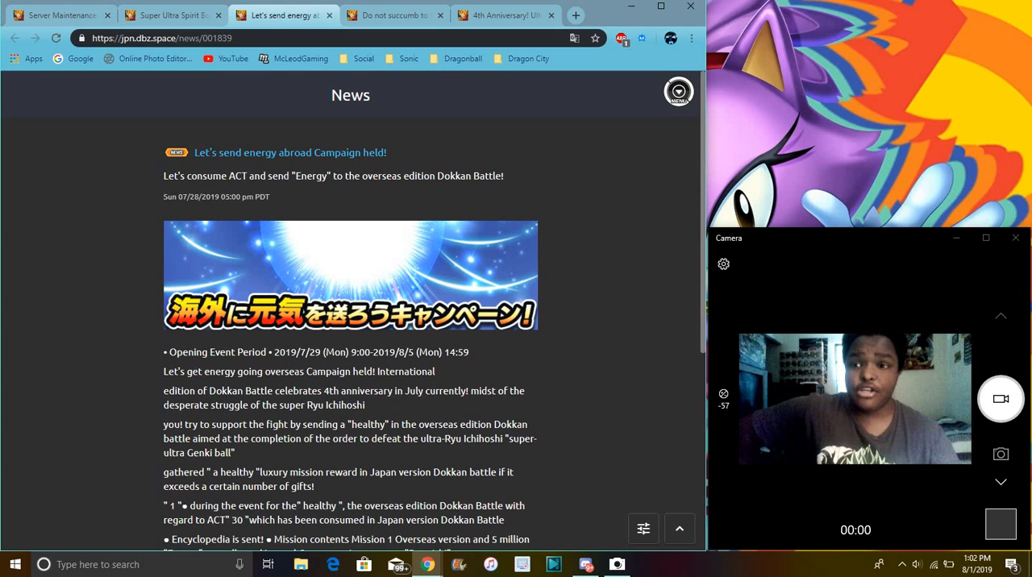
{"action": "left_click", "coordinate": [169, 15]}
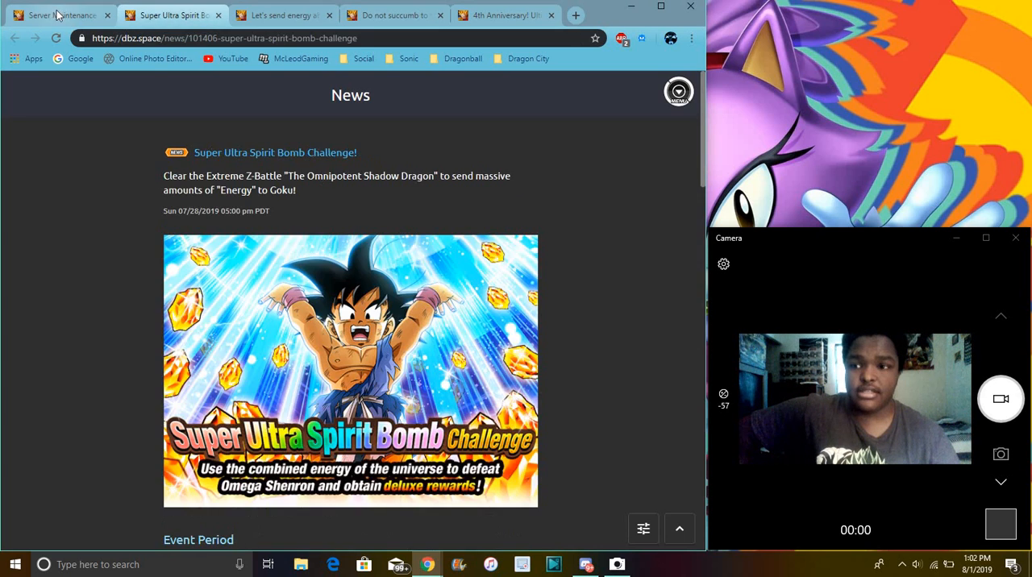
{"action": "left_click", "coordinate": [57, 14]}
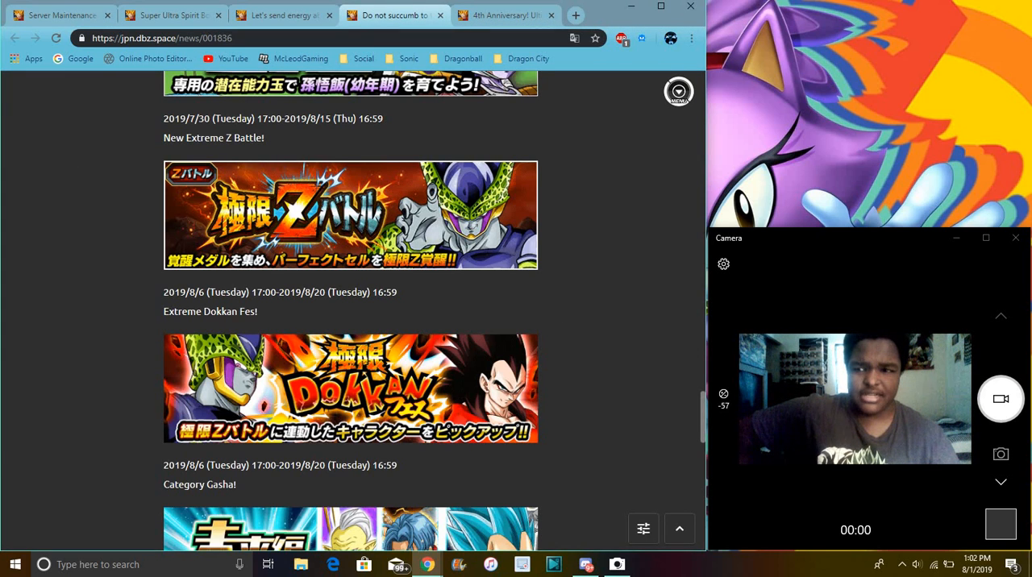
Check the date and time, view the server maintenance notice, and return to the summer campaign article.
{"action": "left_click", "coordinate": [61, 14]}
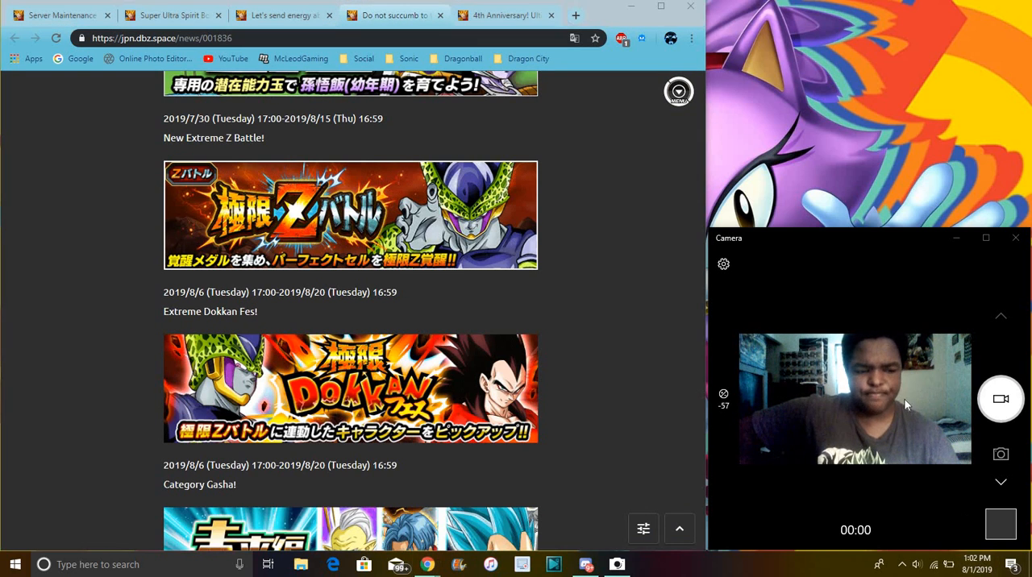
{"action": "left_click", "coordinate": [976, 565]}
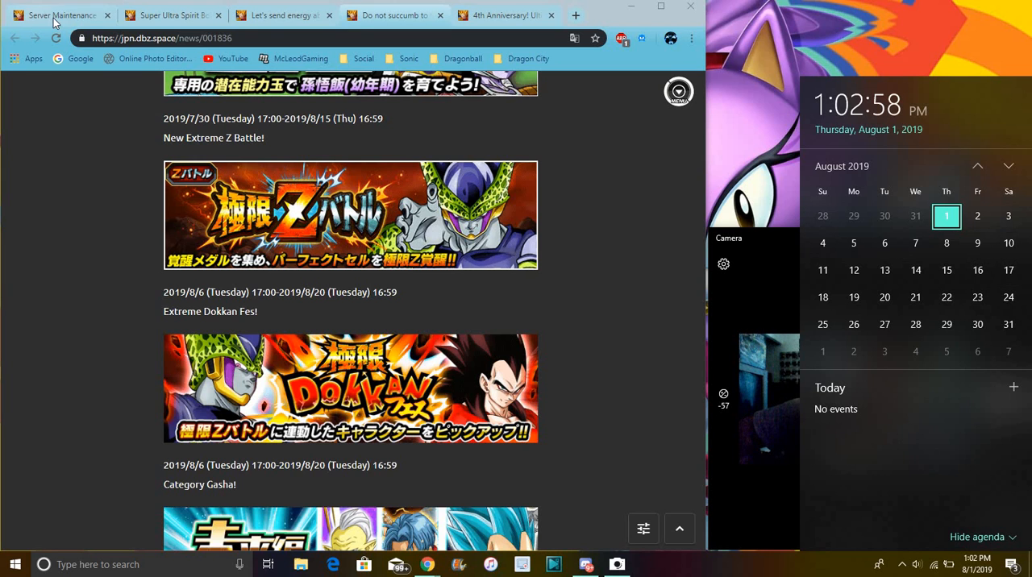
{"action": "left_click", "coordinate": [61, 14]}
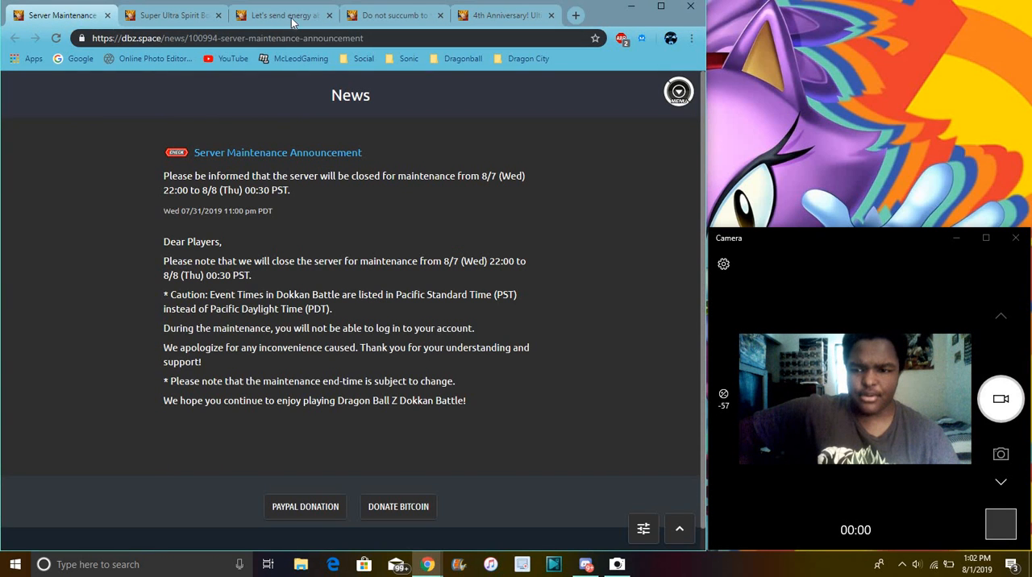
{"action": "left_click", "coordinate": [391, 15]}
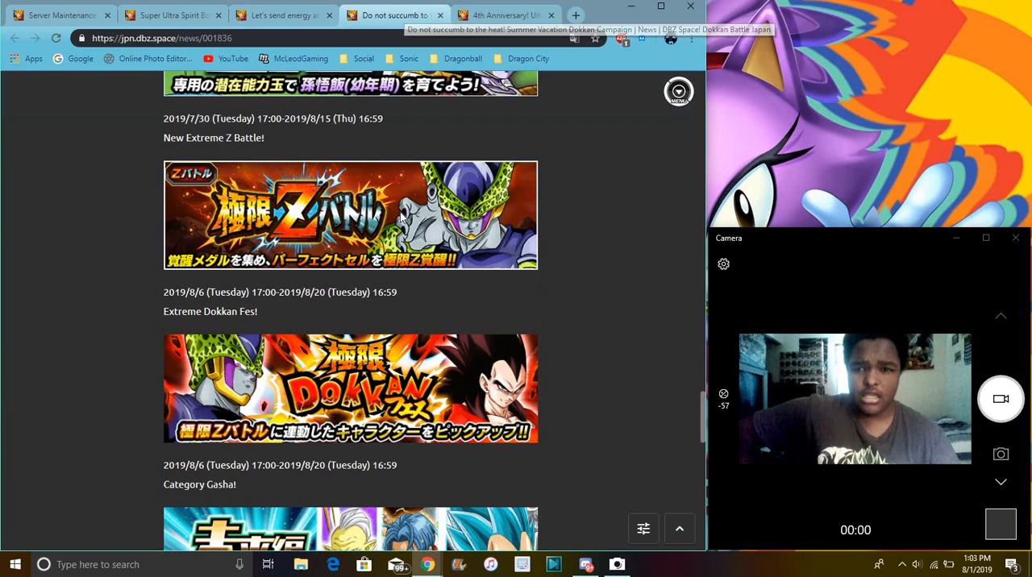
{"action": "left_click", "coordinate": [503, 14]}
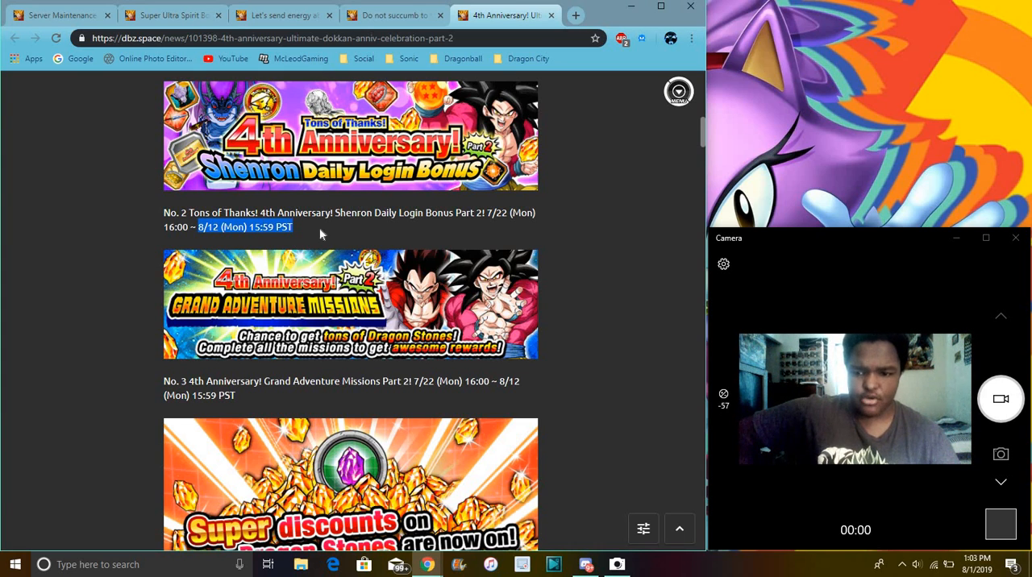
{"action": "mouse_move", "coordinate": [361, 236]}
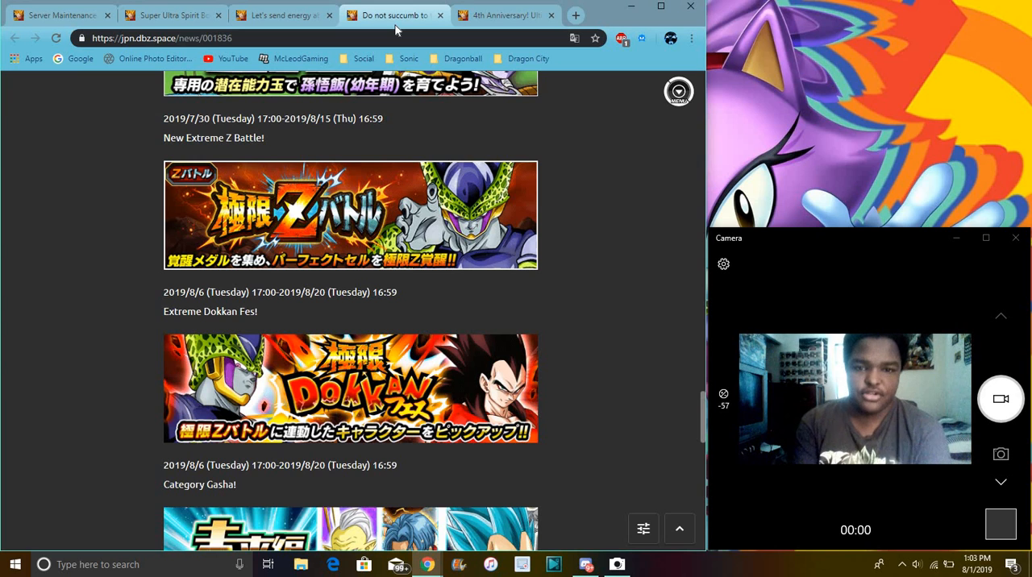
Look over the Spirit Bomb, 4th Anniversary and summer campaign articles in turn.
{"action": "left_click", "coordinate": [277, 15]}
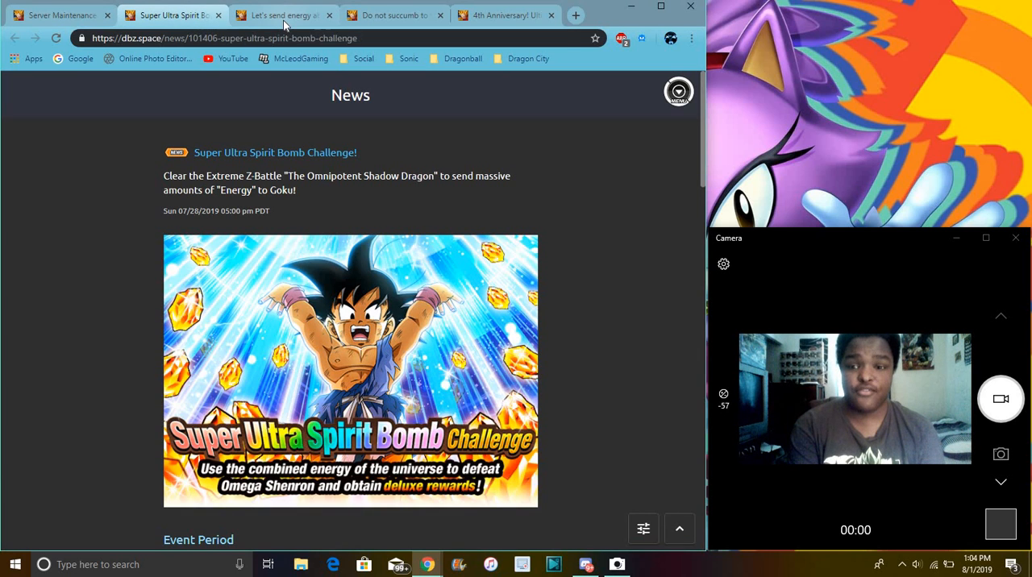
{"action": "mouse_move", "coordinate": [282, 15]}
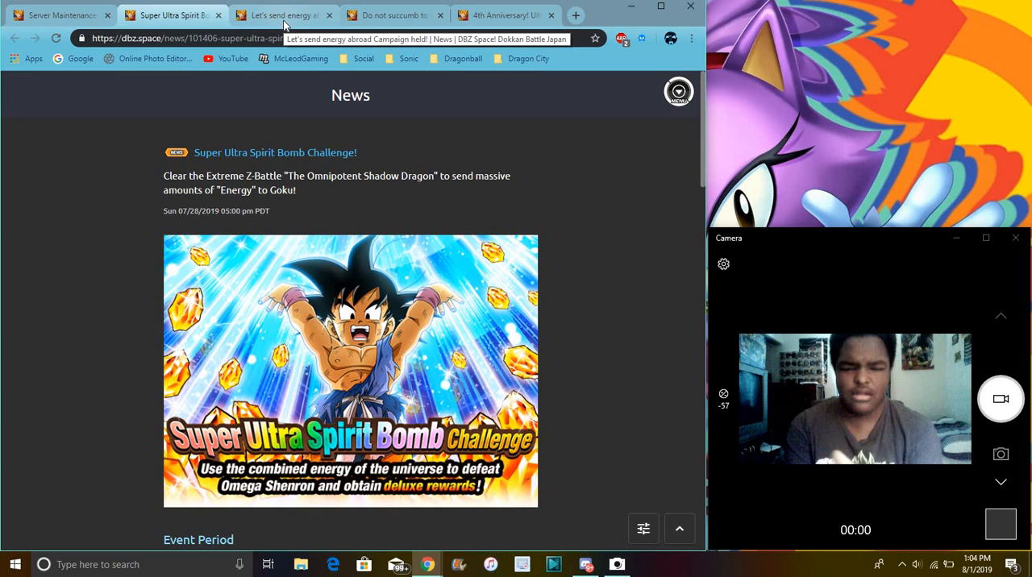
{"action": "left_click", "coordinate": [280, 14]}
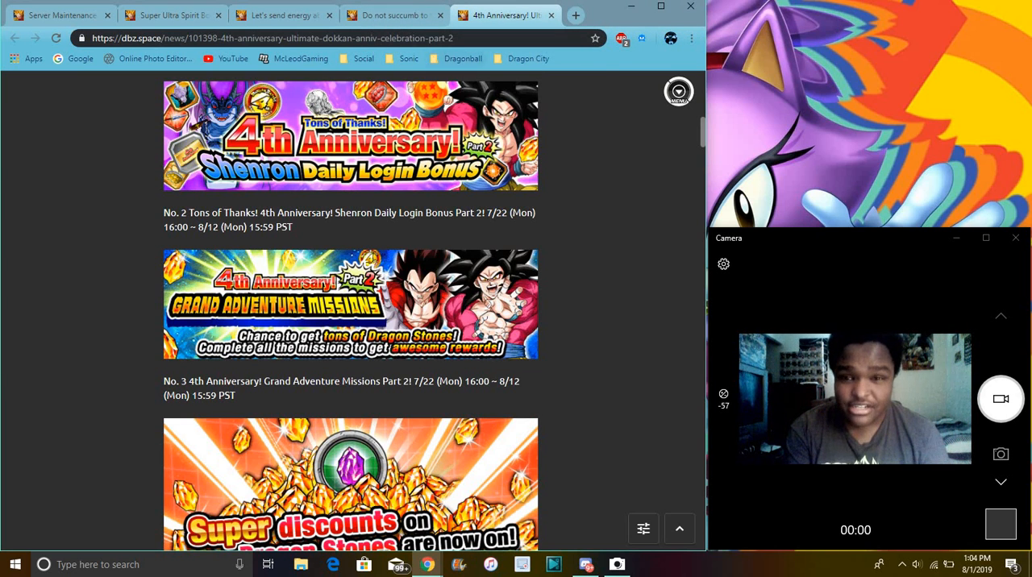
{"action": "left_click", "coordinate": [391, 14]}
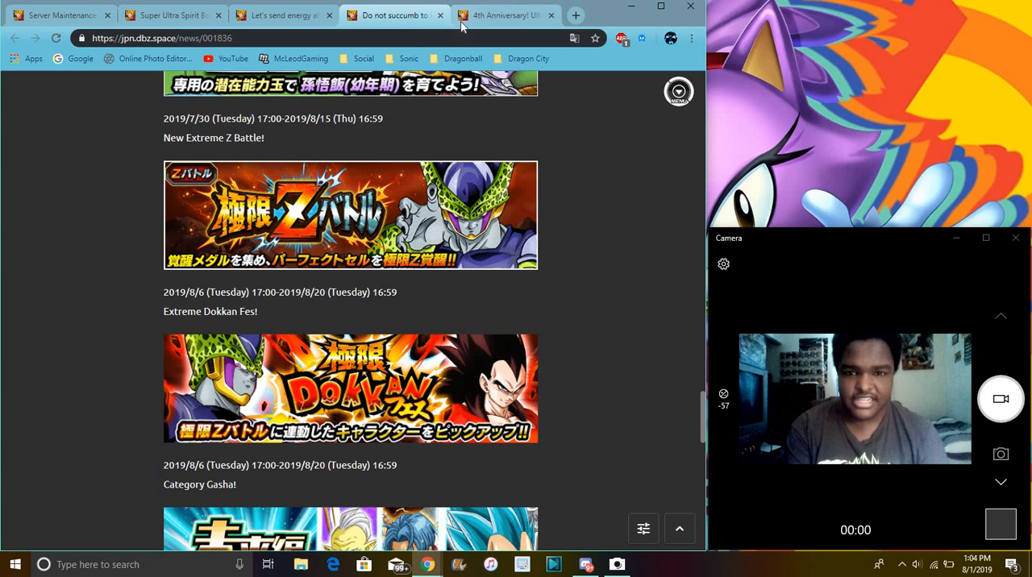
{"action": "left_click", "coordinate": [506, 14]}
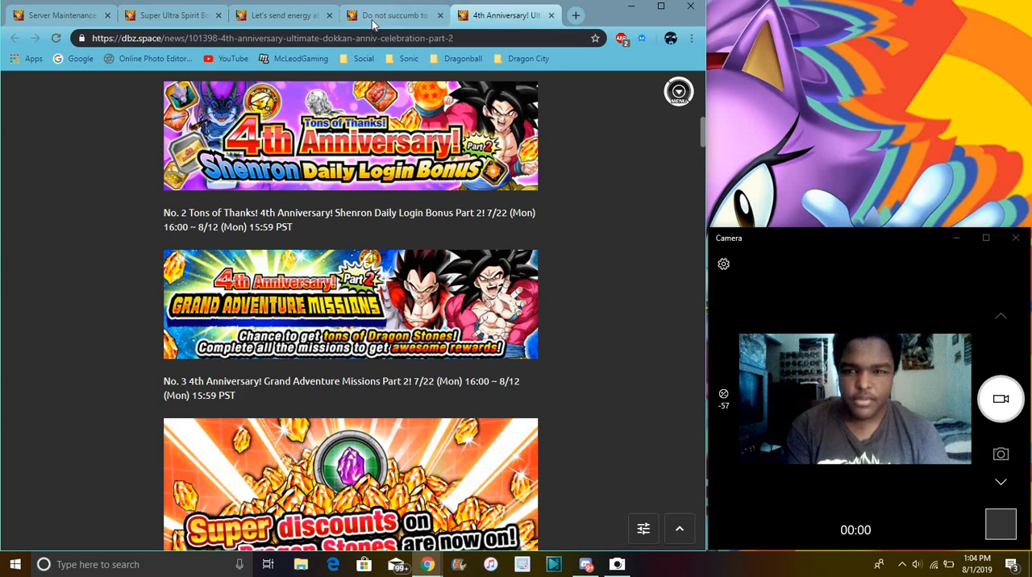
{"action": "left_click", "coordinate": [390, 14]}
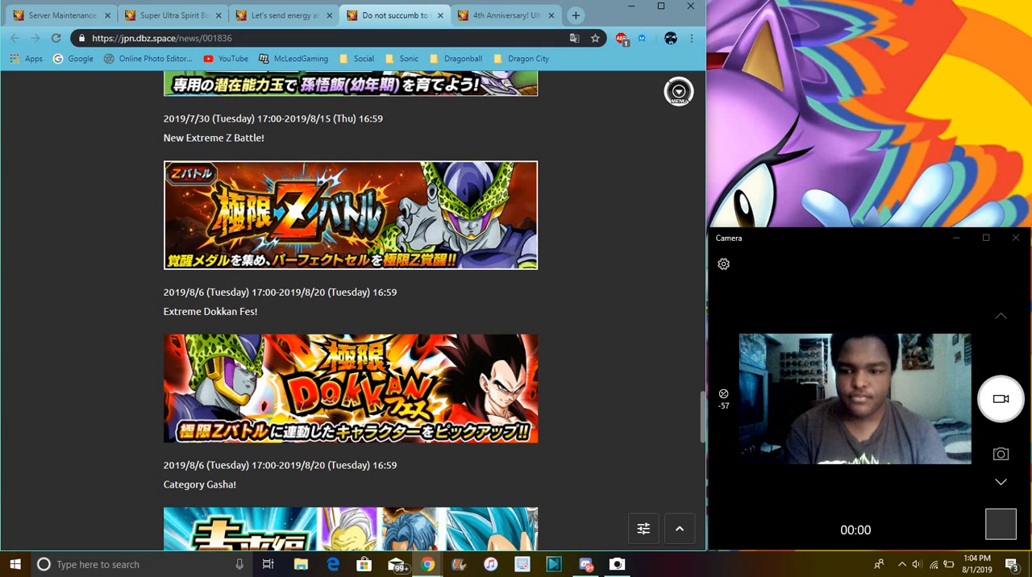
Cycle through the maintenance, Spirit Bomb, energy abroad and summer campaign tabs, finishing on the Spirit Bomb article.
{"action": "left_click", "coordinate": [61, 14]}
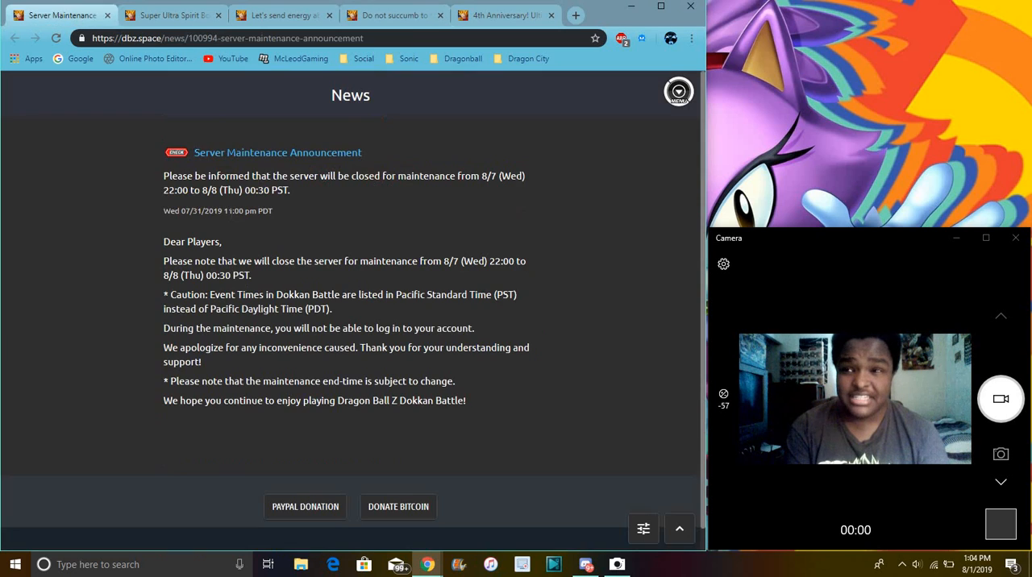
{"action": "left_click", "coordinate": [171, 15]}
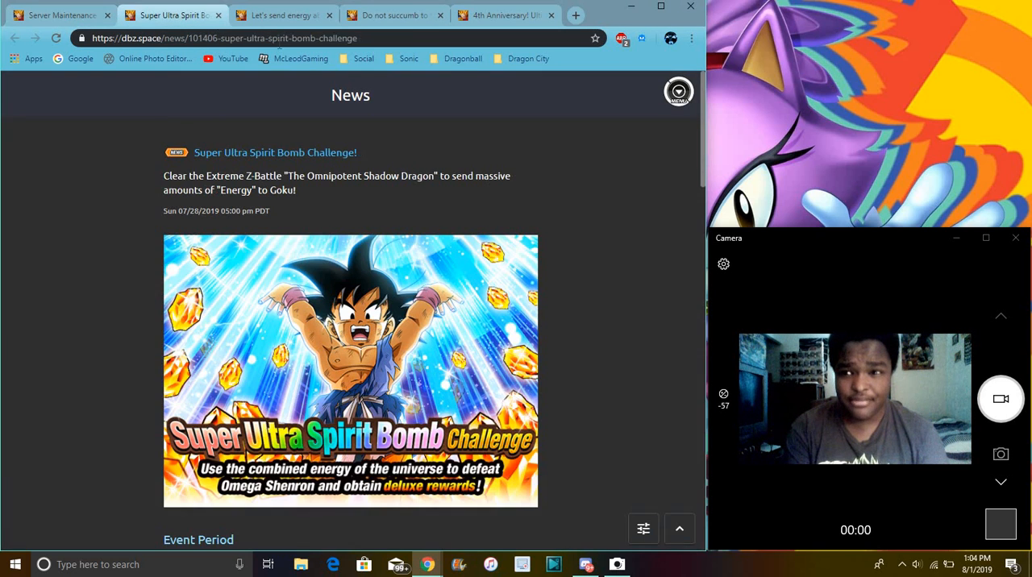
{"action": "left_click", "coordinate": [283, 14]}
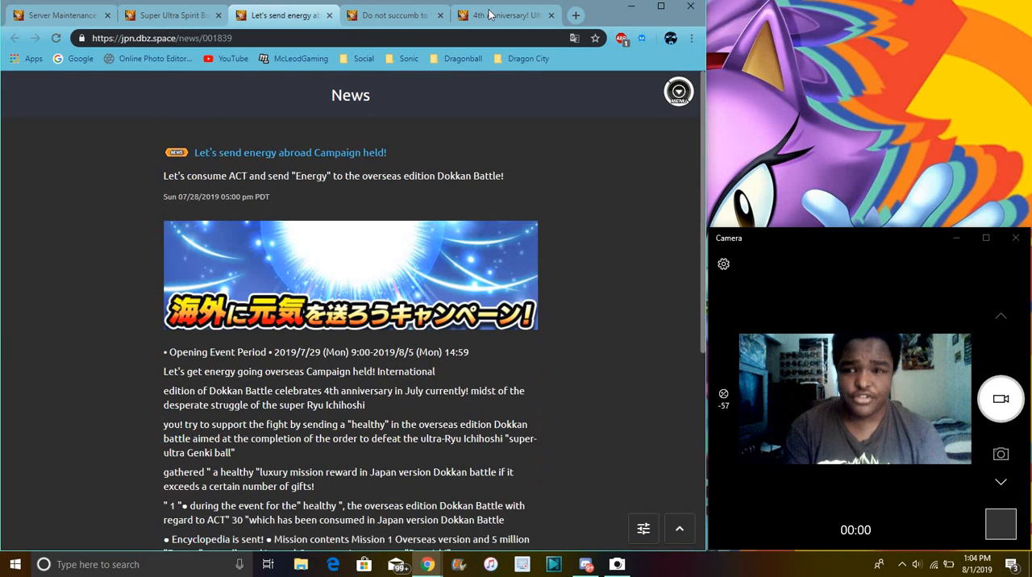
{"action": "left_click", "coordinate": [500, 15]}
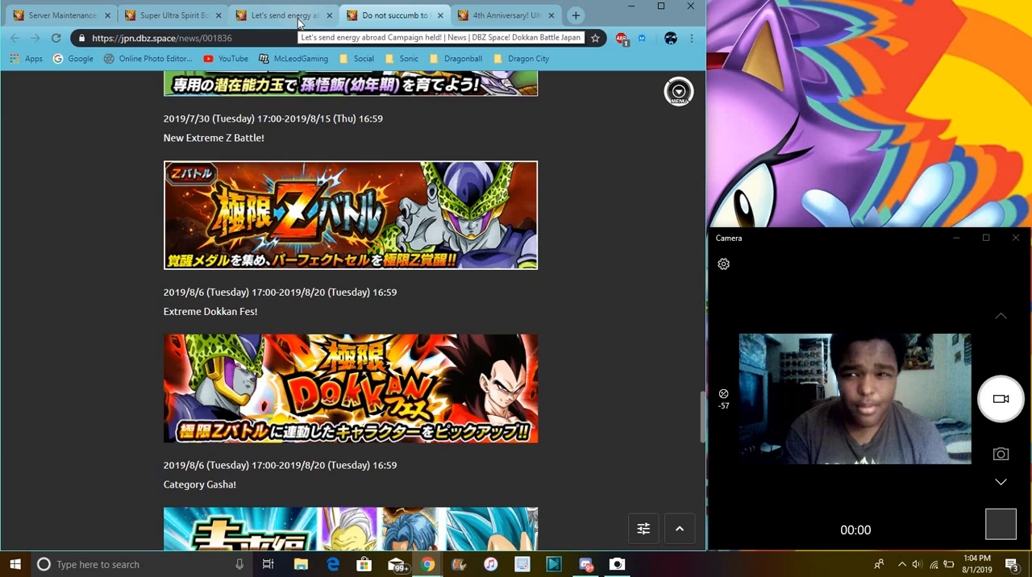
{"action": "left_click", "coordinate": [57, 14]}
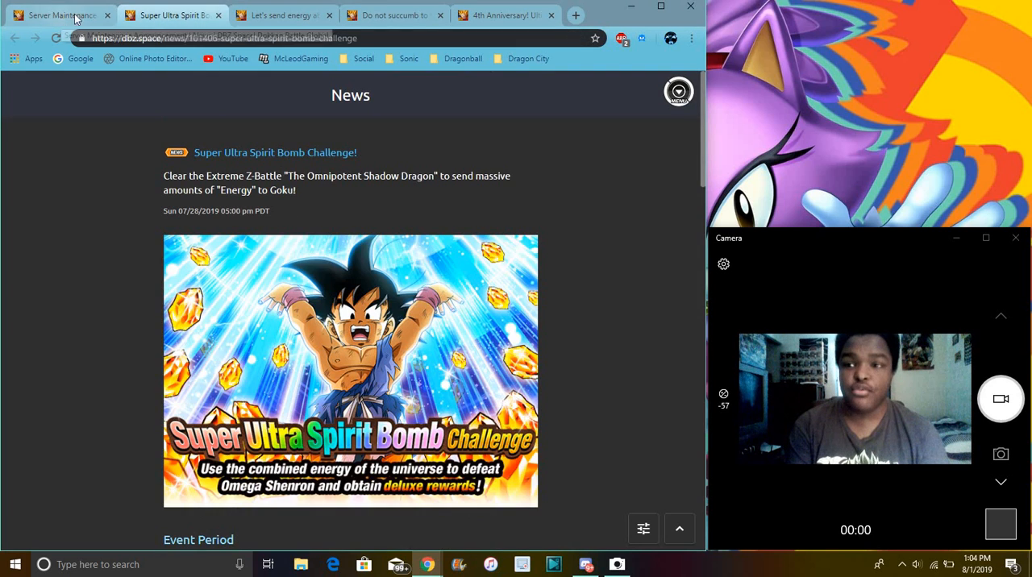